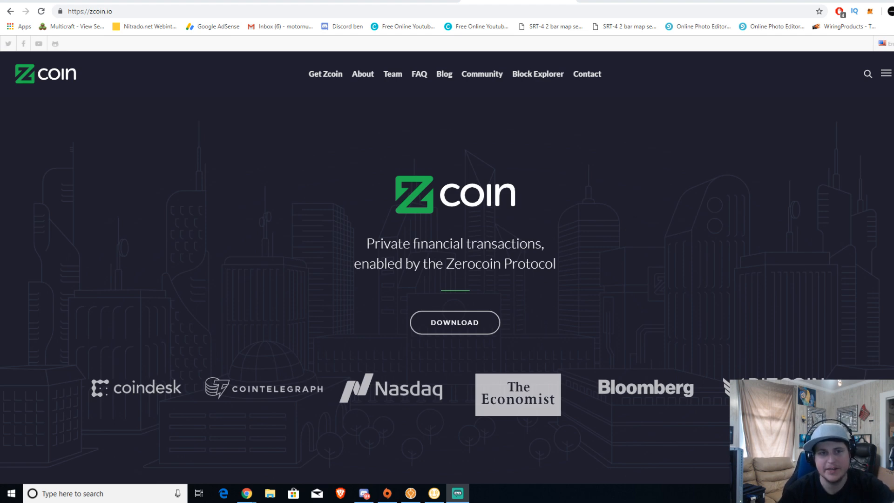
mouse_move(597, 272)
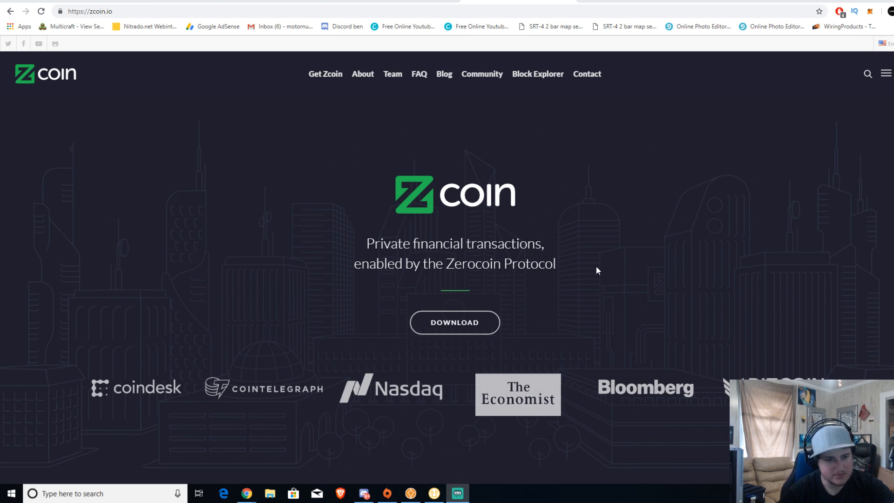
mouse_move(328, 132)
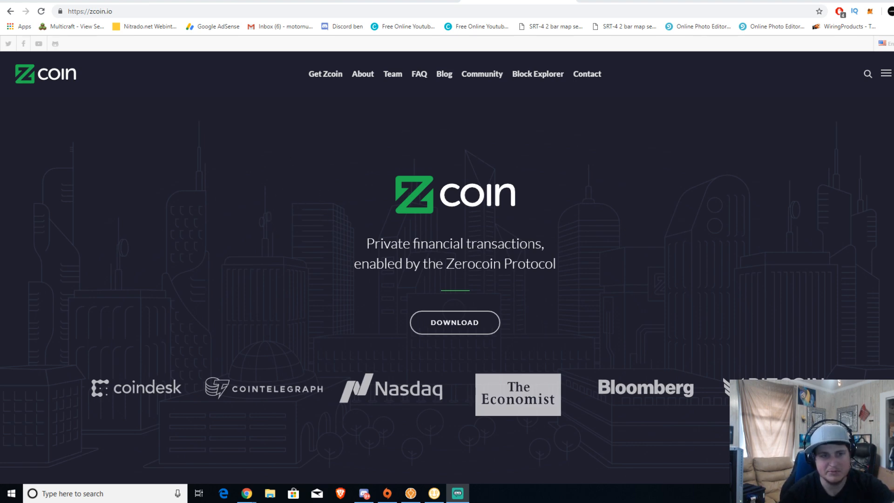
mouse_move(444, 181)
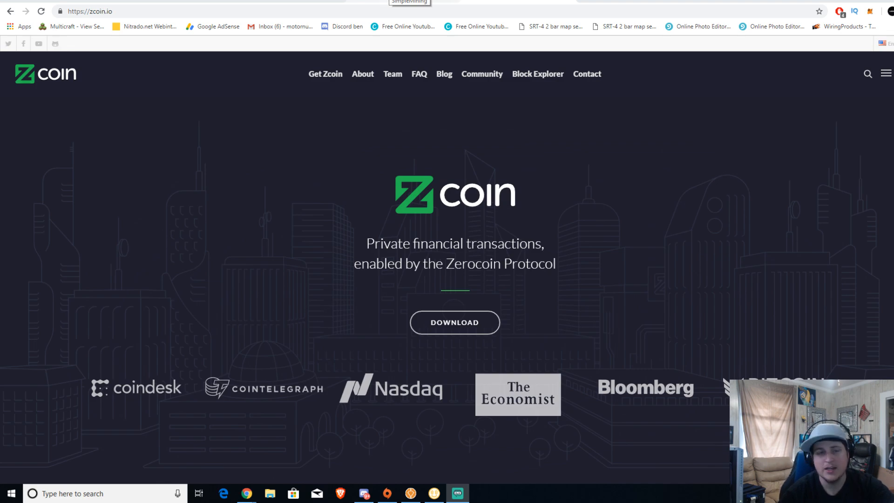
Switch from zcoin.io to the SimpleMining Rig List tab.
left_click(410, 2)
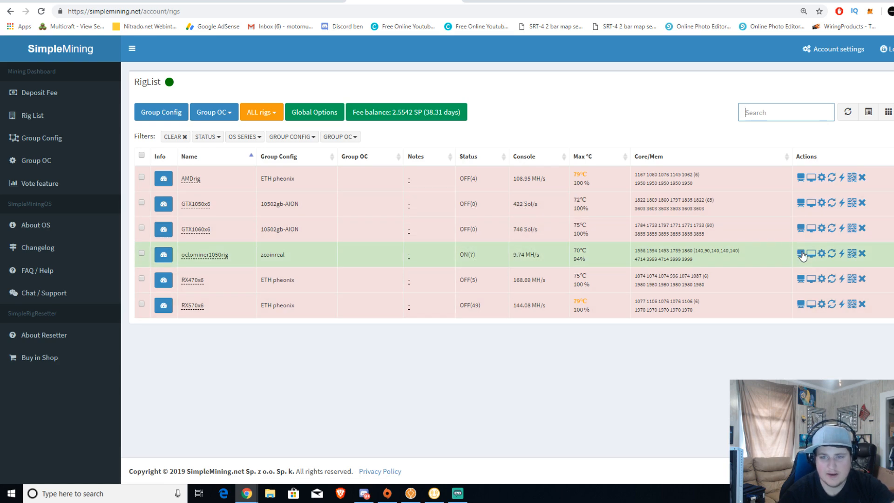
left_click(802, 254)
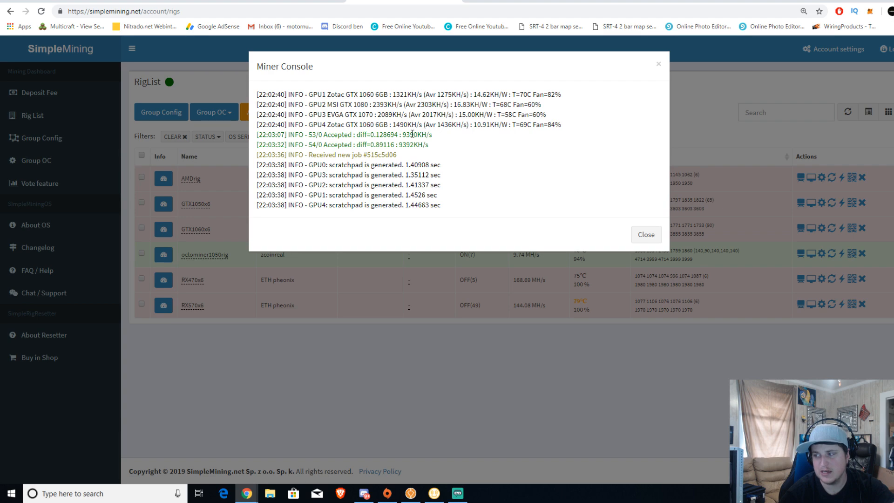
mouse_move(417, 157)
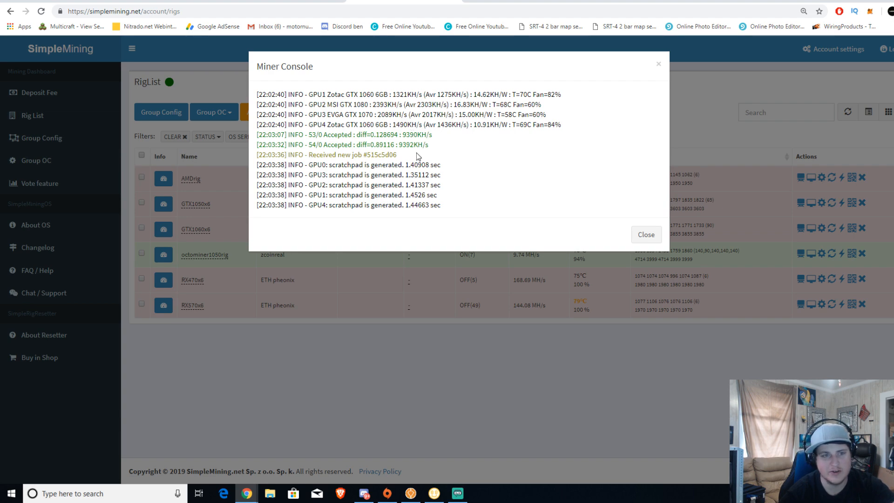
mouse_move(377, 197)
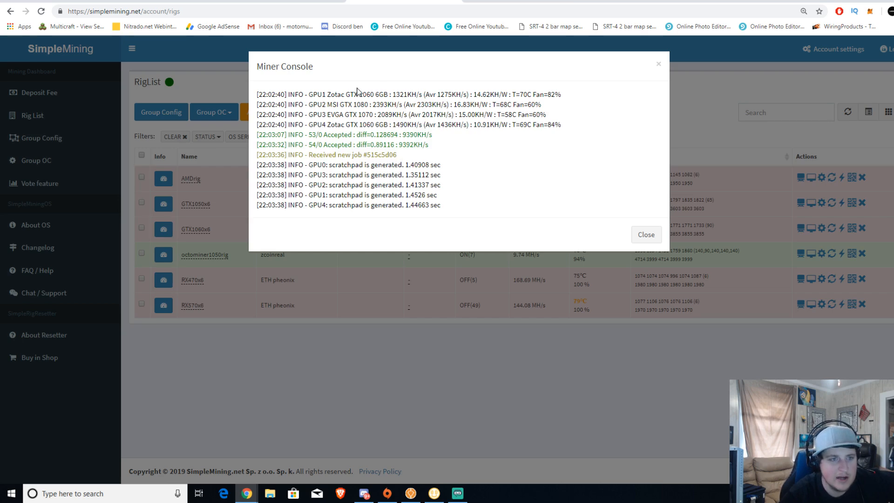
mouse_move(381, 114)
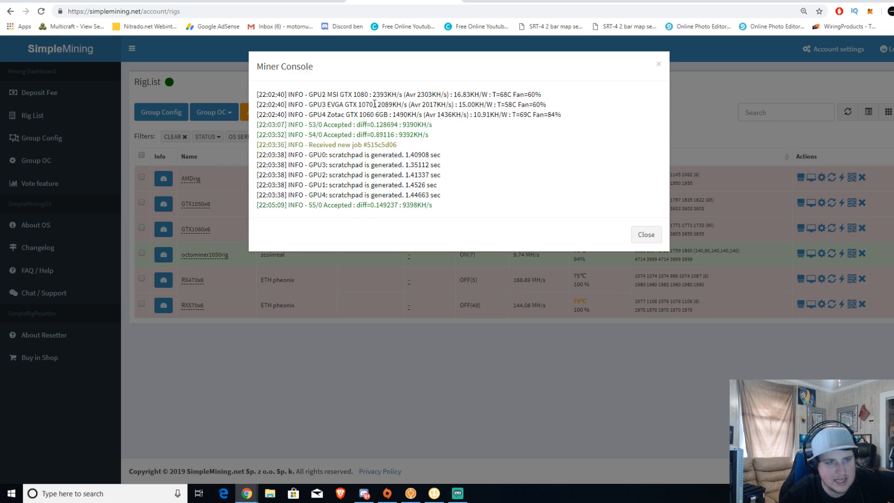
mouse_move(436, 104)
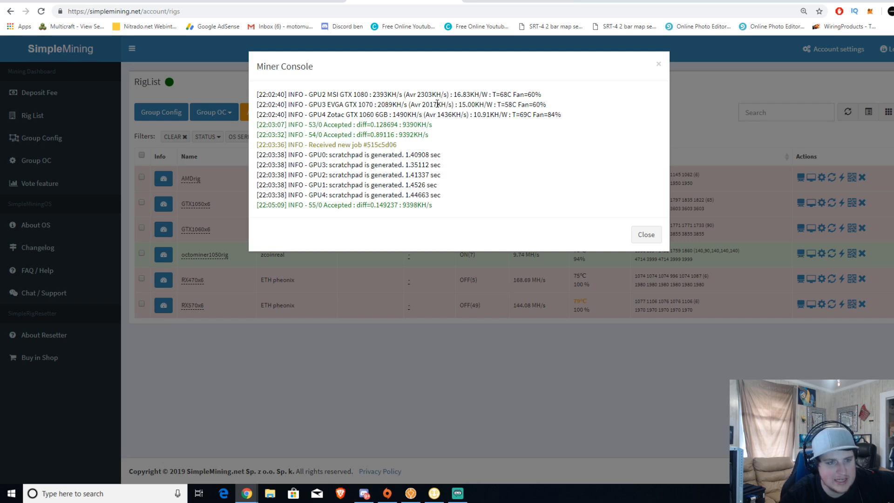
mouse_move(445, 213)
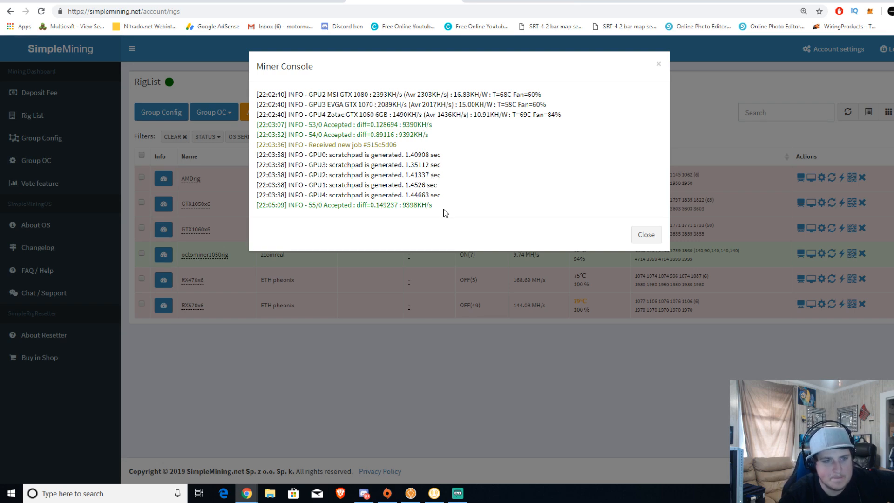
mouse_move(409, 208)
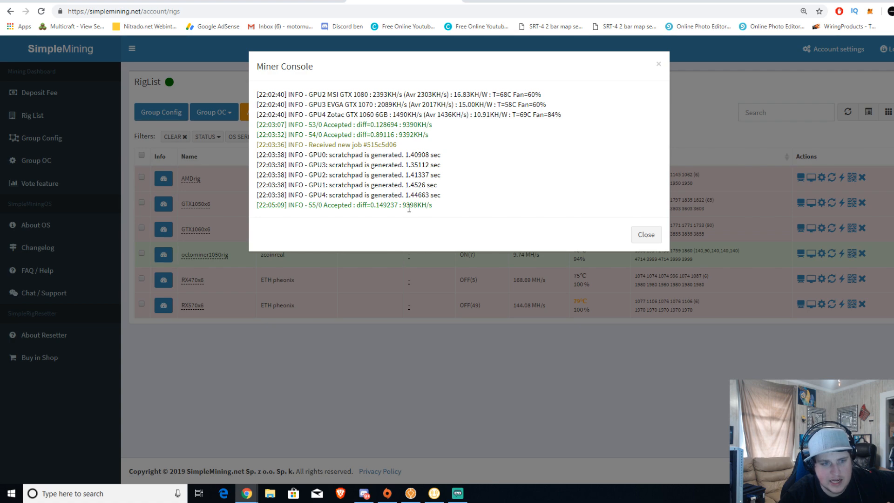
left_click(646, 234)
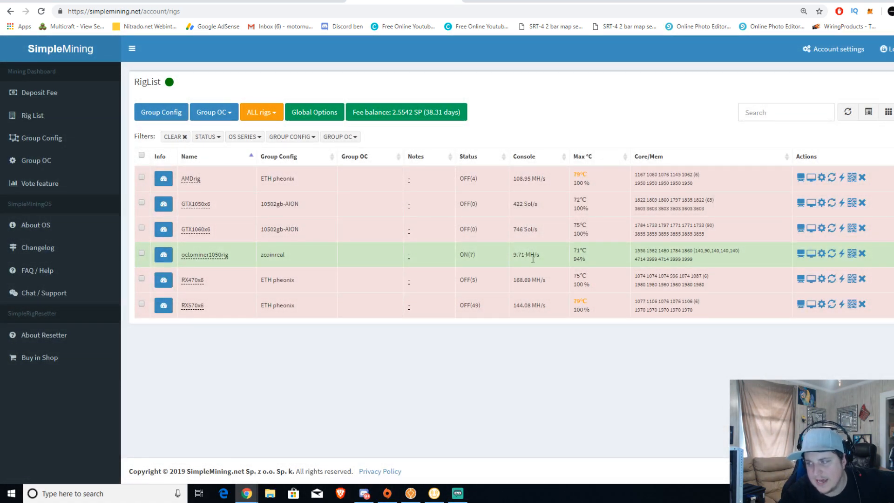
Mark the rig's 9.71 MH/s hashrate, then go to Group Config.
double_click(520, 255)
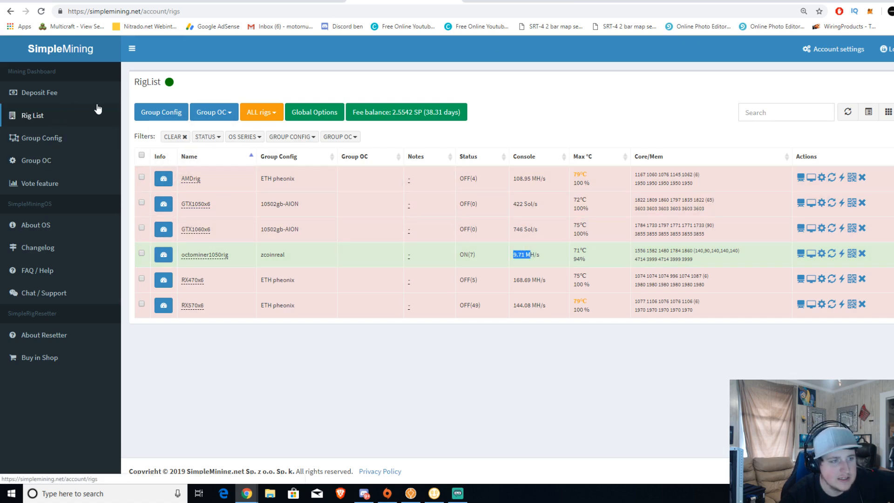
mouse_move(589, 324)
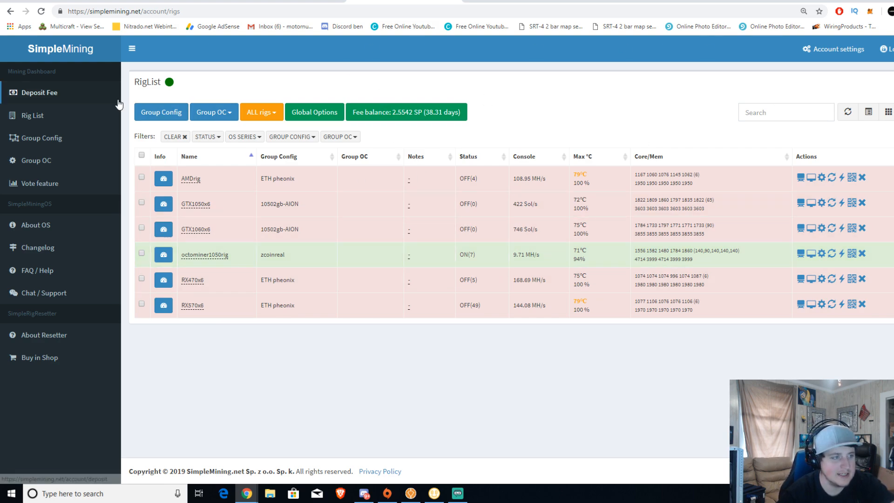
mouse_move(51, 160)
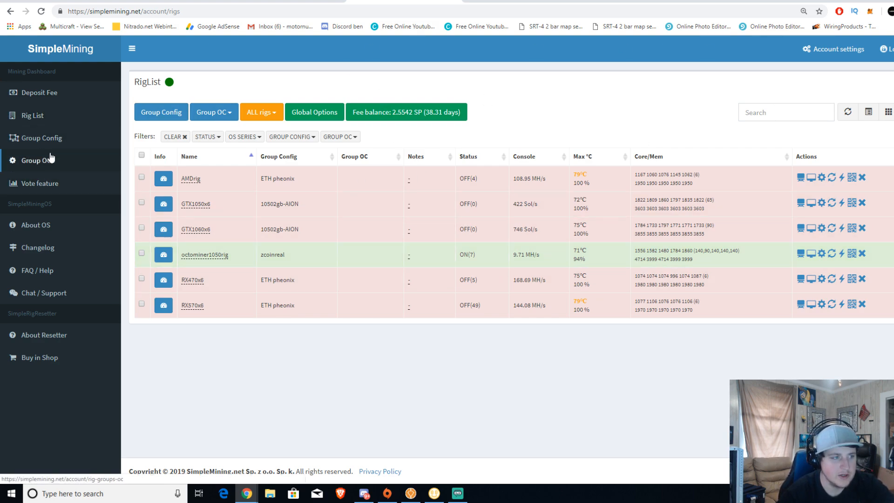
left_click(43, 137)
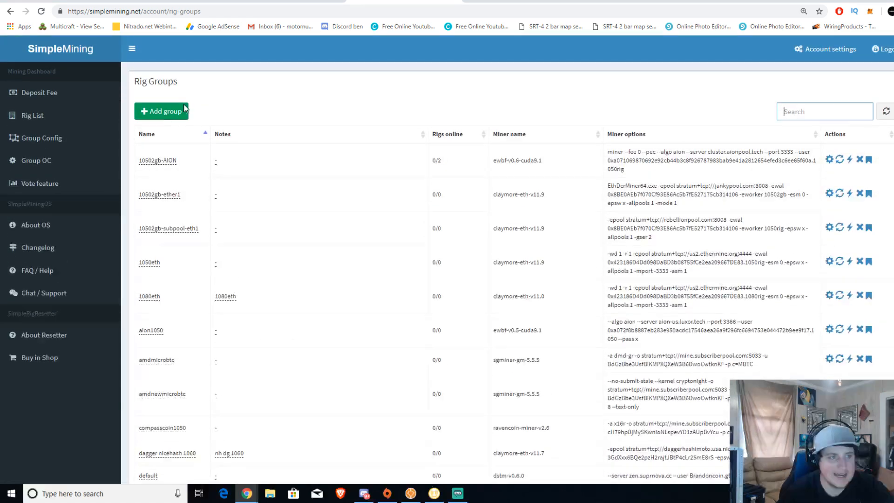
Scroll to the zcoinreal group and select its cryptodredge-v0.16.2-cuda9.1 miner name.
scroll("down", 3)
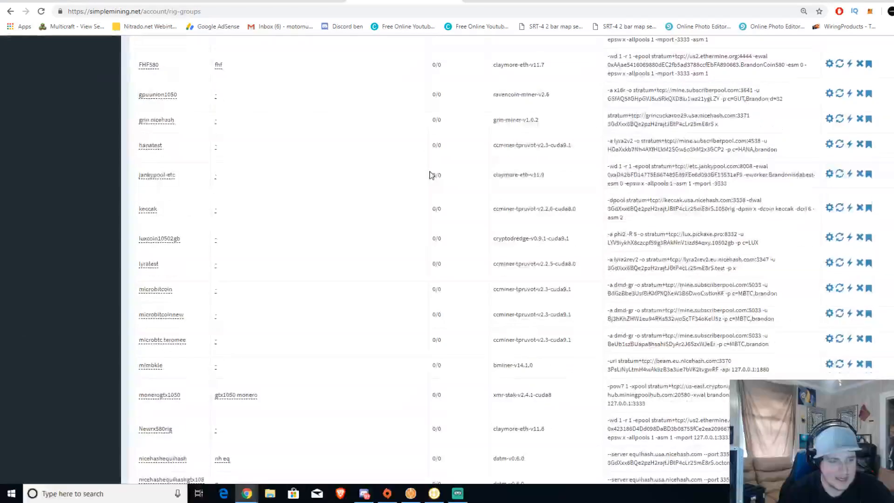
scroll("down", 3)
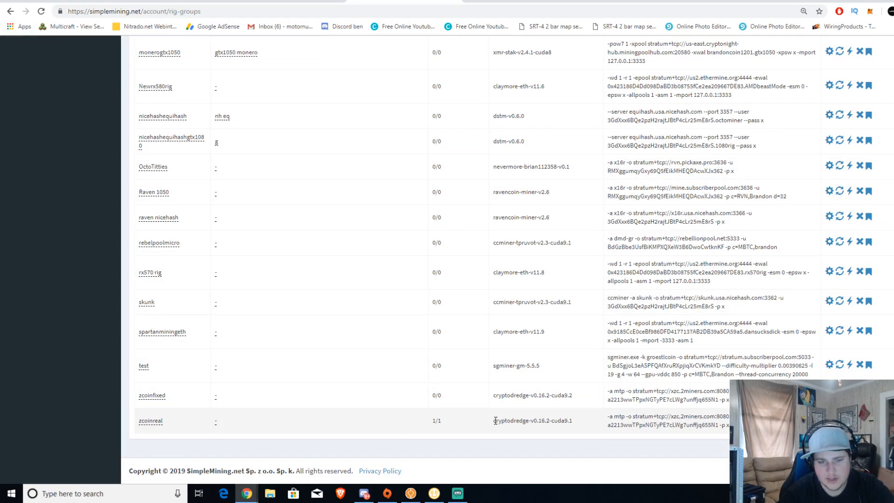
double_click(531, 420)
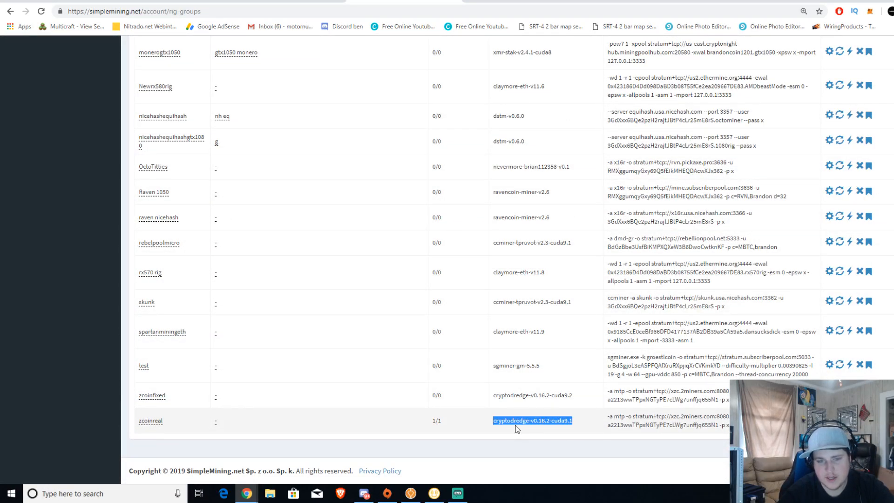
mouse_move(543, 429)
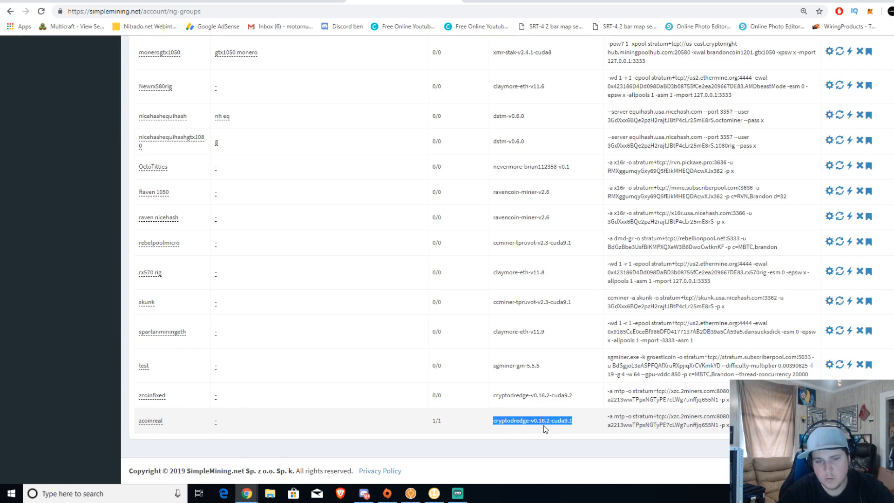
mouse_move(557, 431)
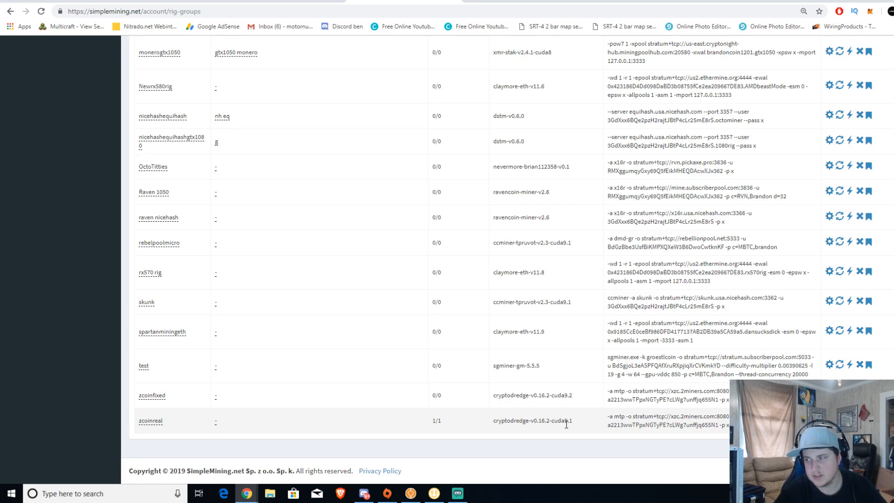
mouse_move(577, 423)
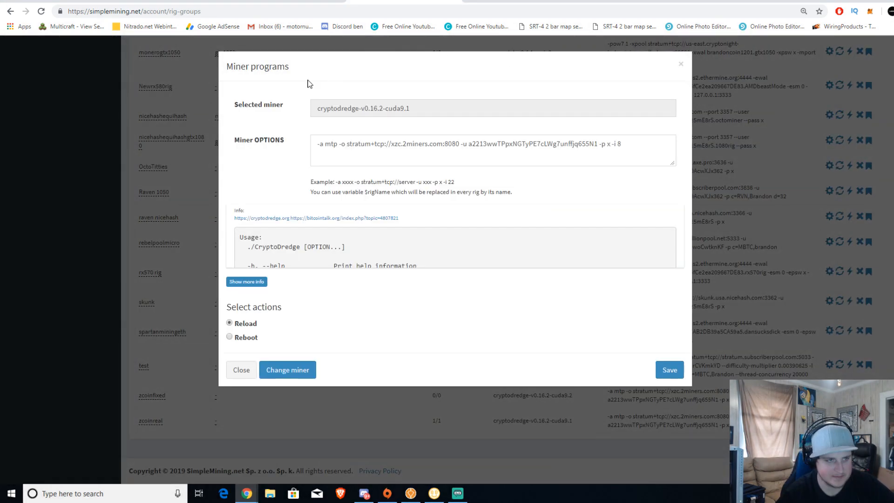
Select and copy zcoinreal's CryptoDredge MTP miner options text.
triple_click(467, 144)
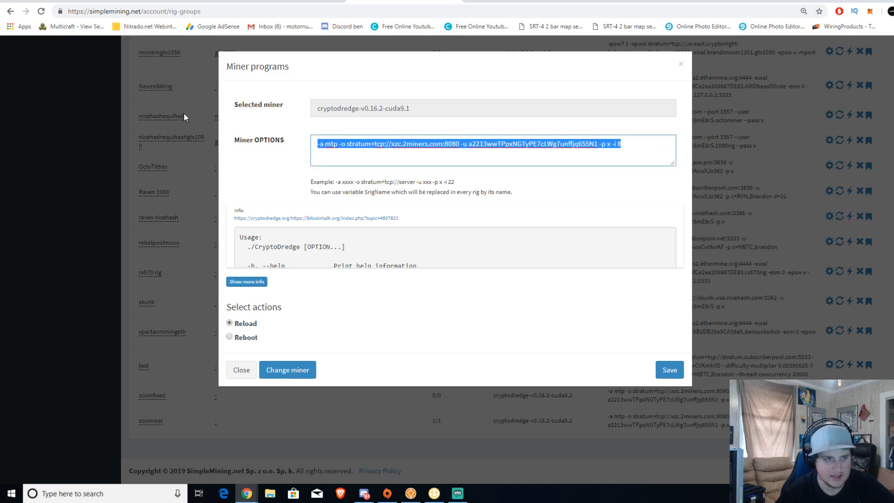
right_click(499, 144)
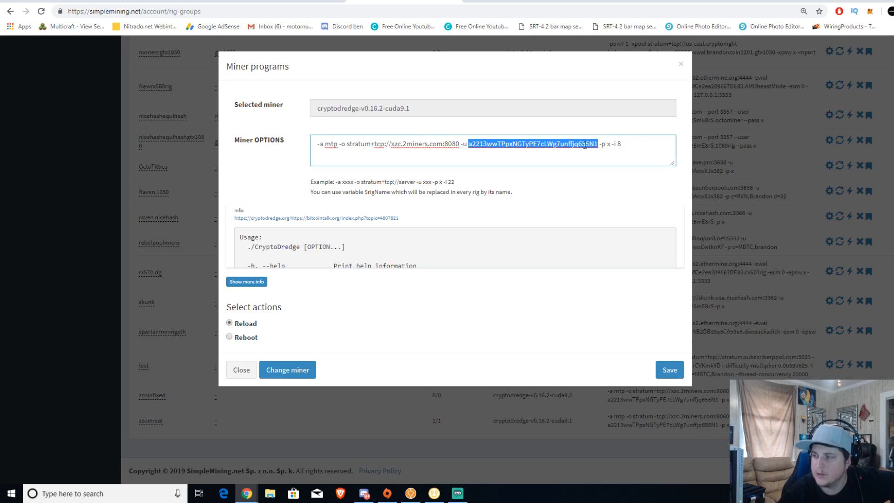
mouse_move(652, 363)
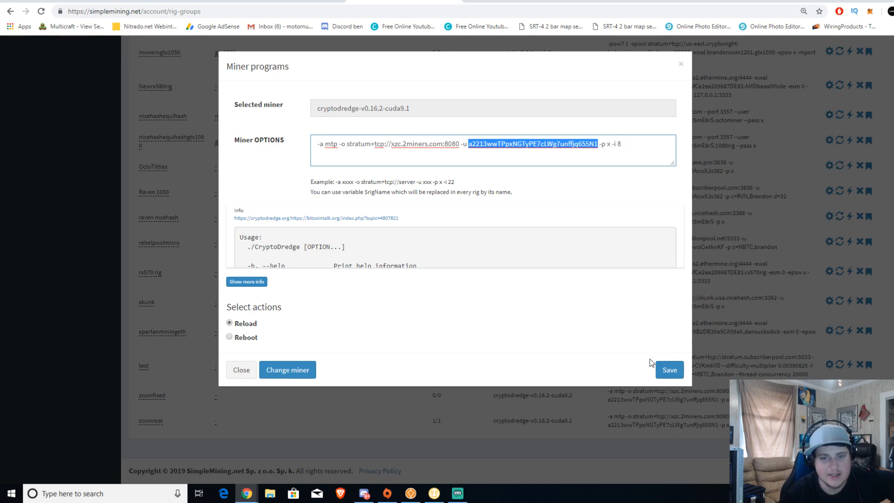
mouse_move(652, 363)
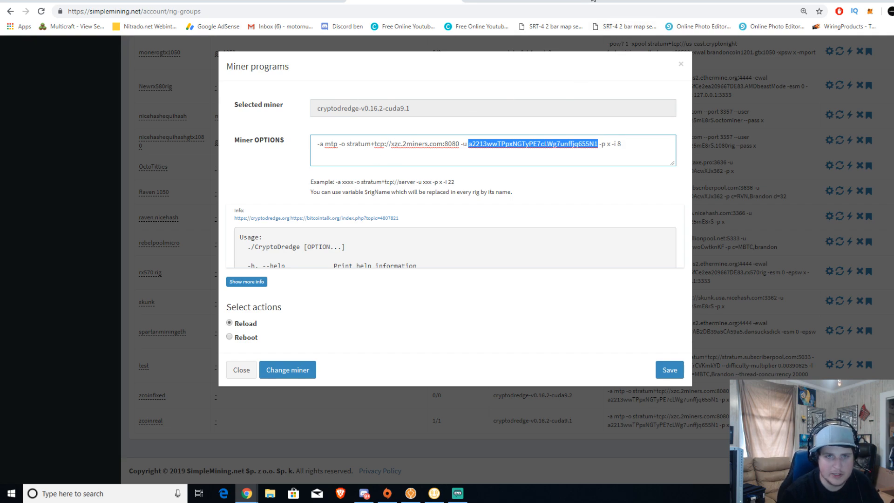
In a new tab, start entering the 2Miners address for the wallet.
key("ctrl+t")
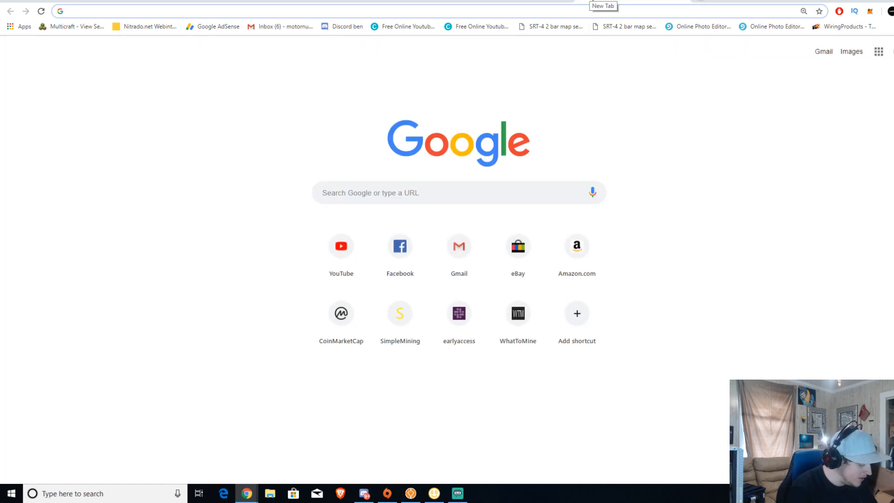
type("2m")
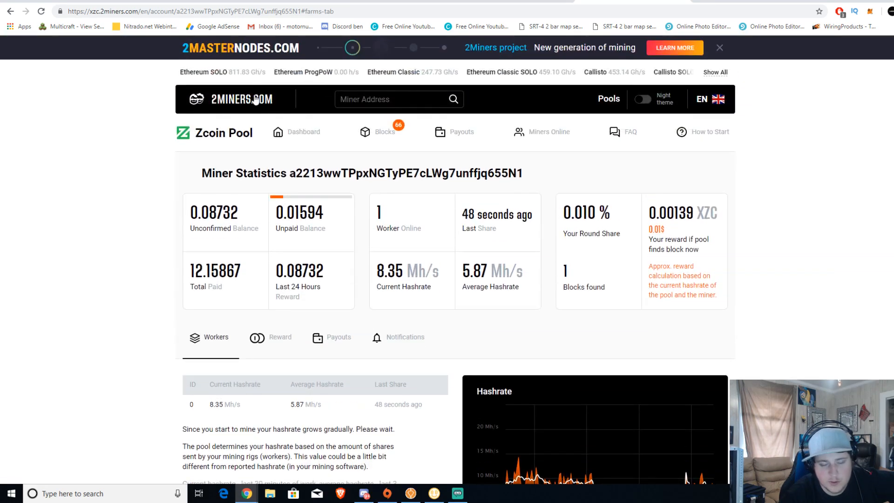
left_click(399, 98)
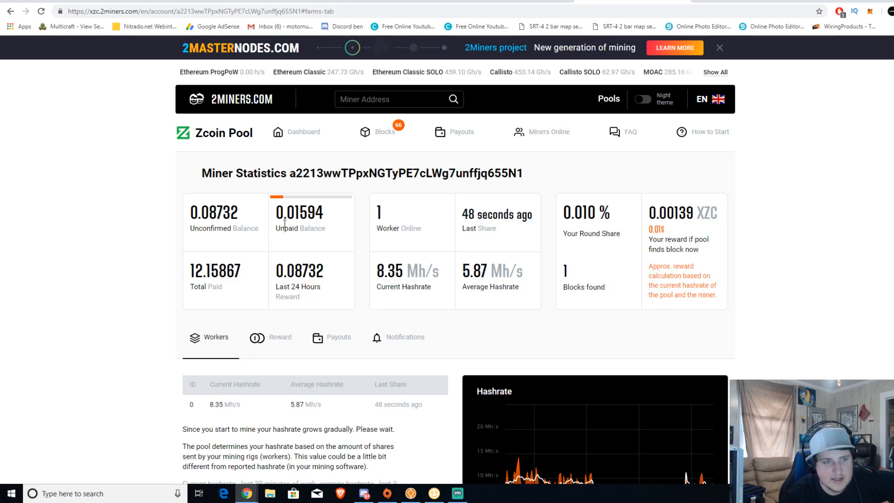
double_click(204, 270)
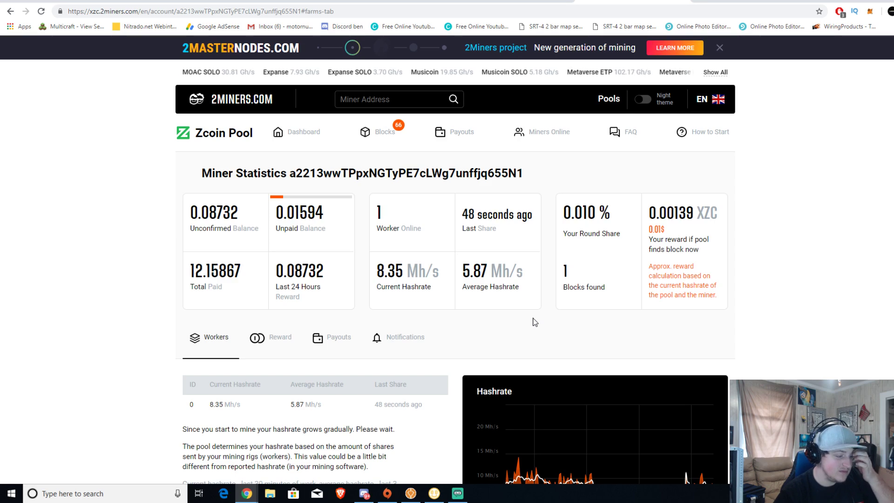
mouse_move(623, 253)
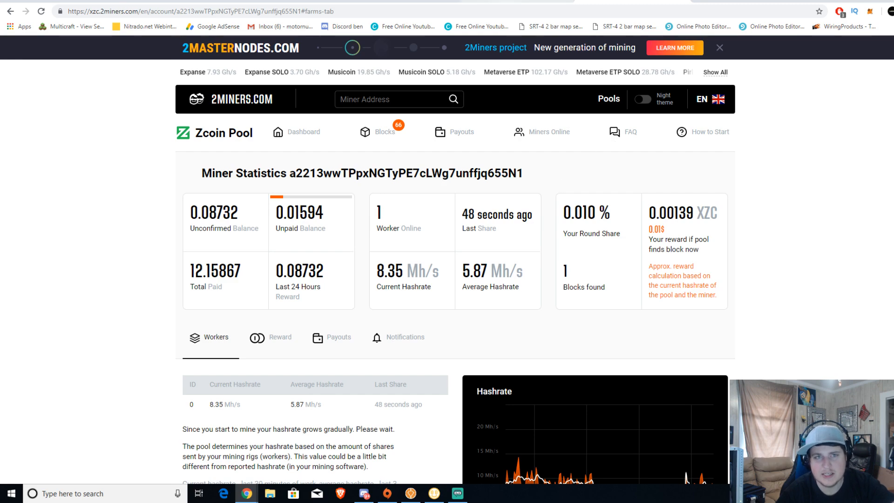
mouse_move(385, 318)
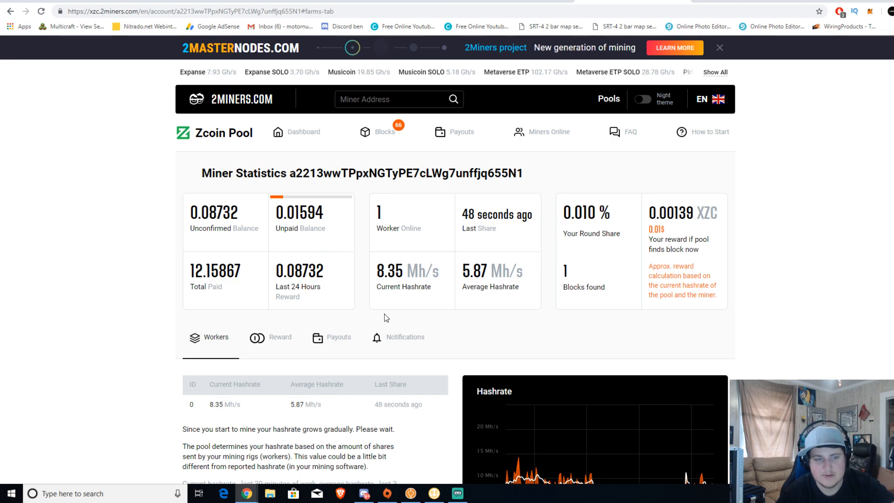
mouse_move(404, 315)
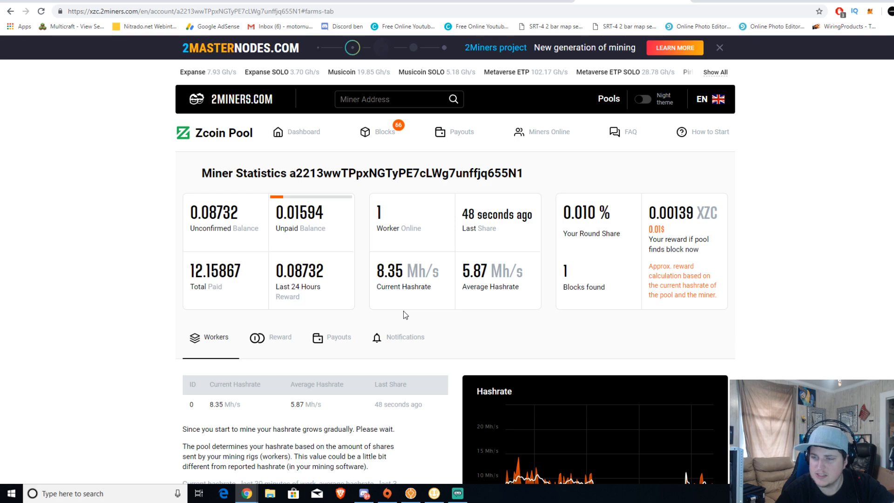